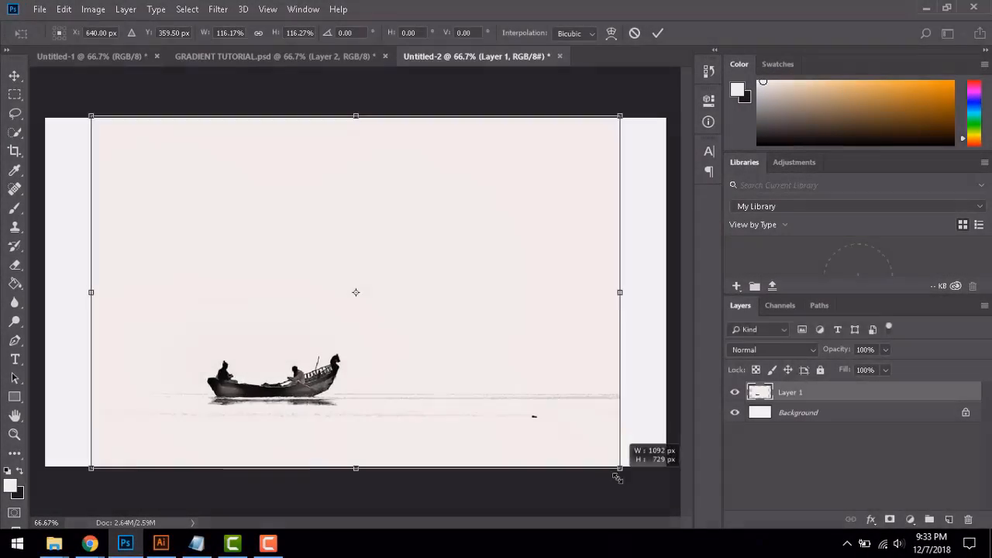
# - Add the heading 'WHITE SPACE IS AWESOME!' beside the boat photo in dark grey
pyautogui.write('white')
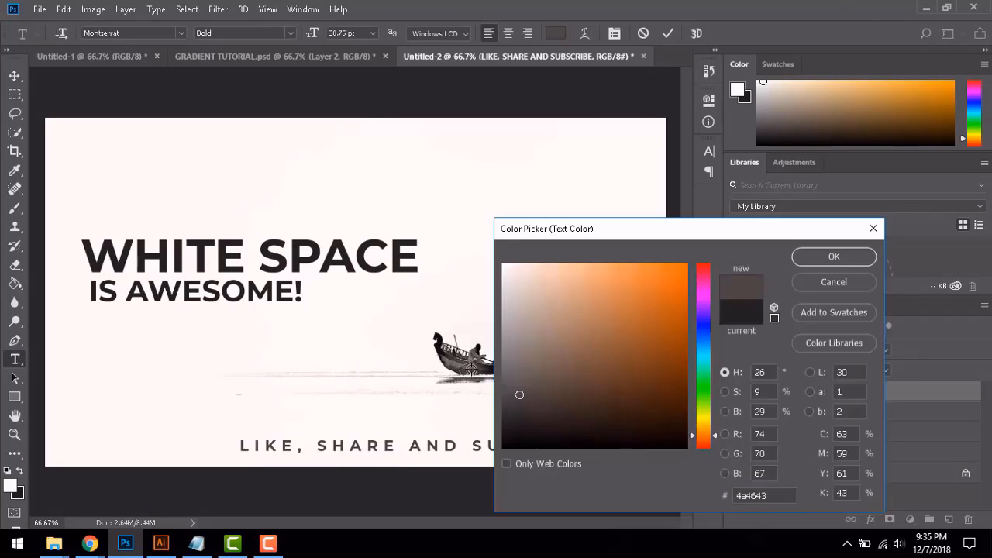
pyautogui.click(833, 257)
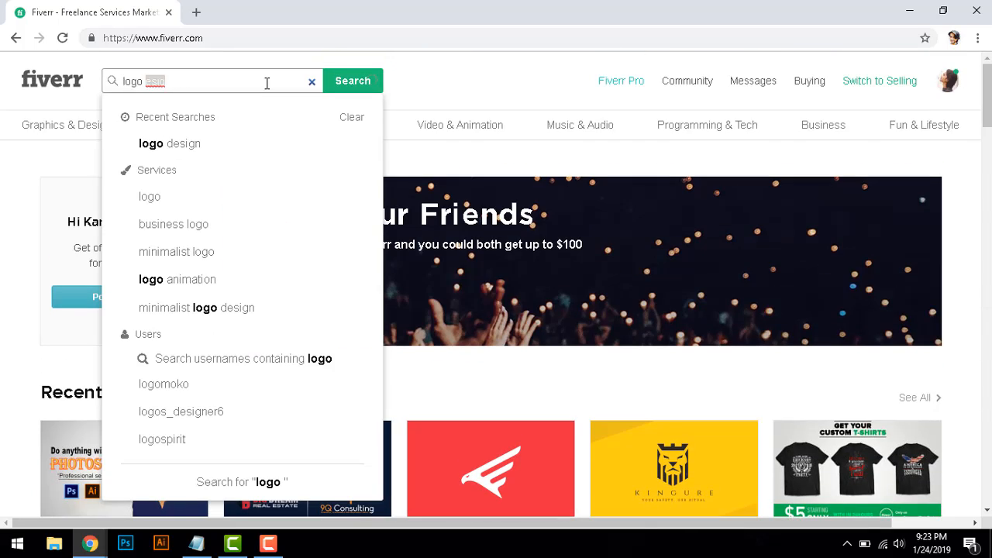
# - Search Fiverr for logo design gigs and browse one gig's sample gallery
pyautogui.click(171, 142)
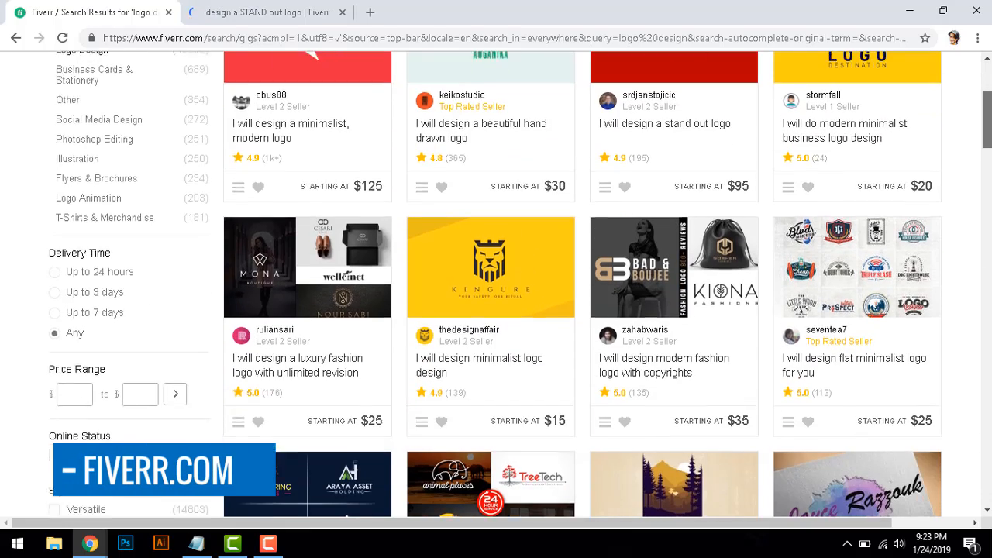
pyautogui.scroll(-3)
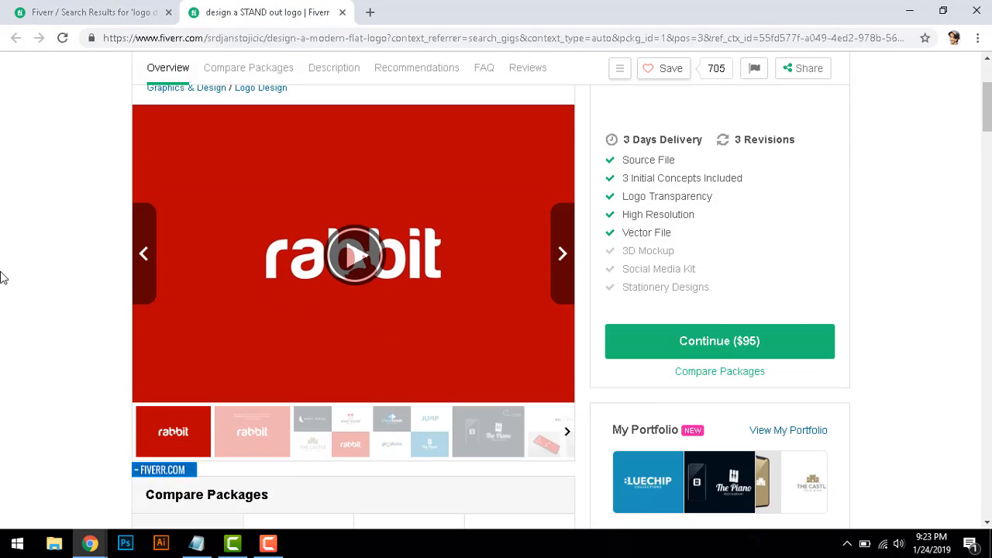
pyautogui.click(561, 252)
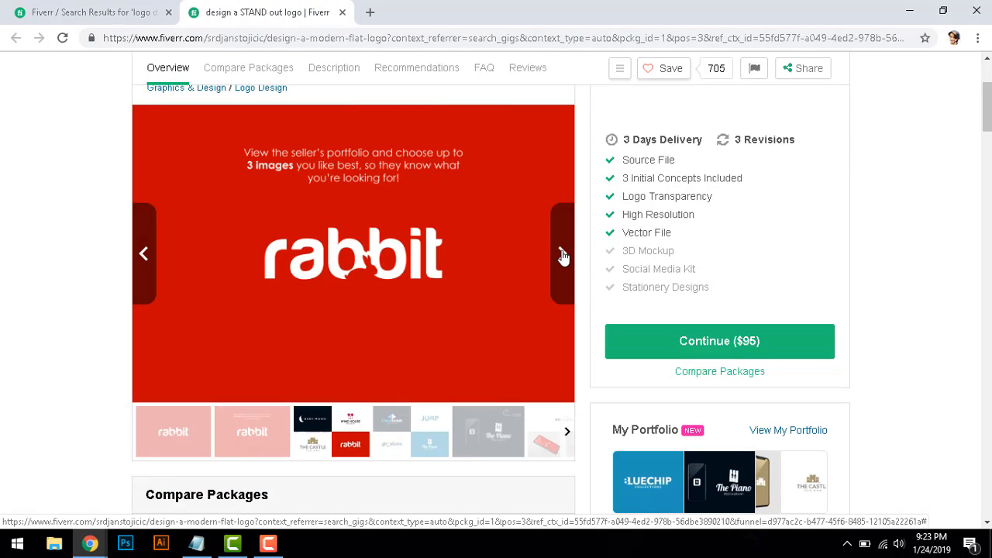
pyautogui.click(563, 254)
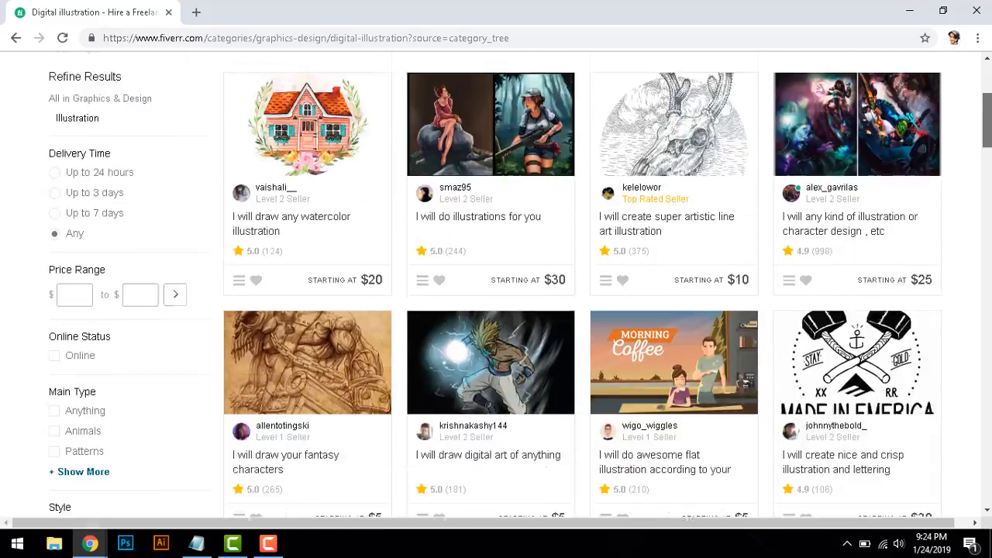
# - Open the children's book illustration gig in a new tab from the Digital Illustration listings
pyautogui.scroll(-3)
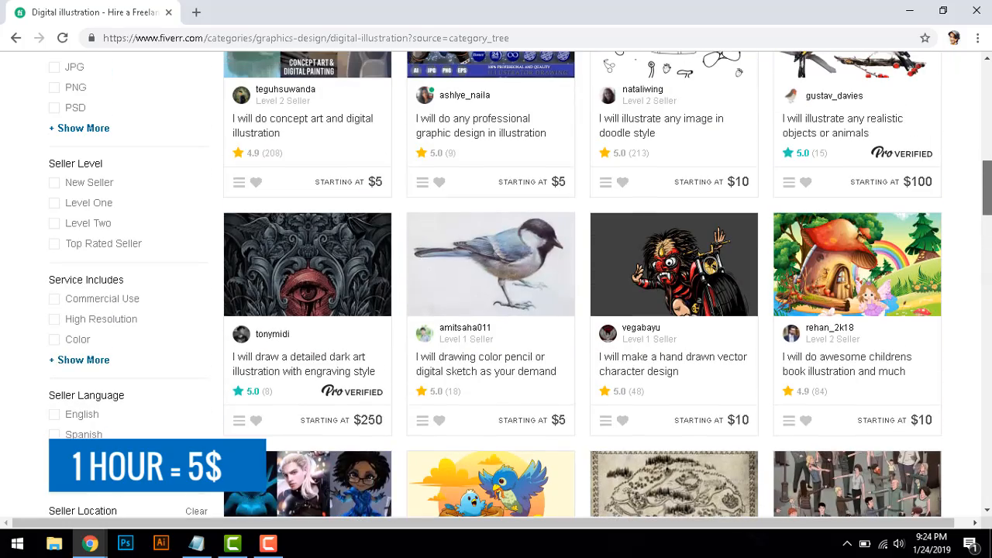
pyautogui.rightClick(857, 263)
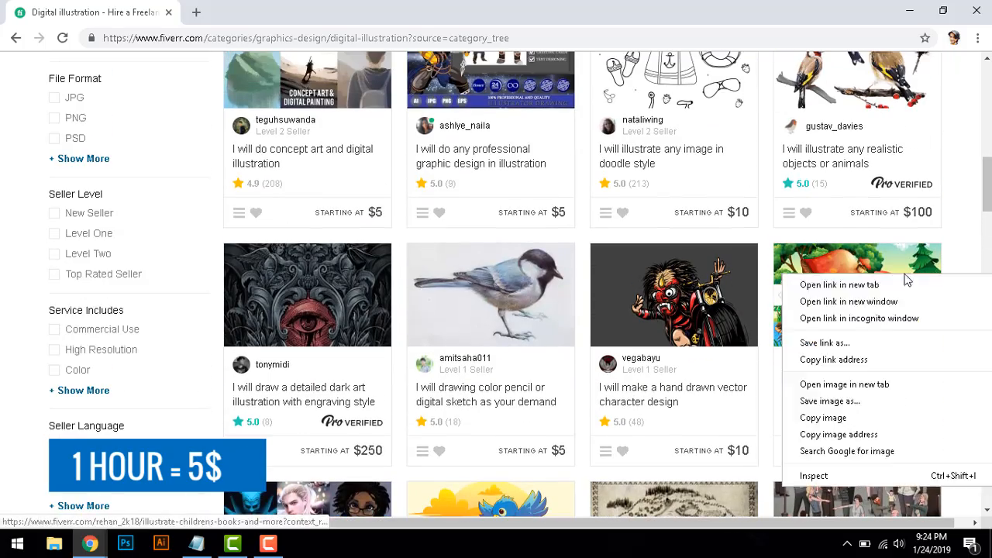
pyautogui.click(838, 285)
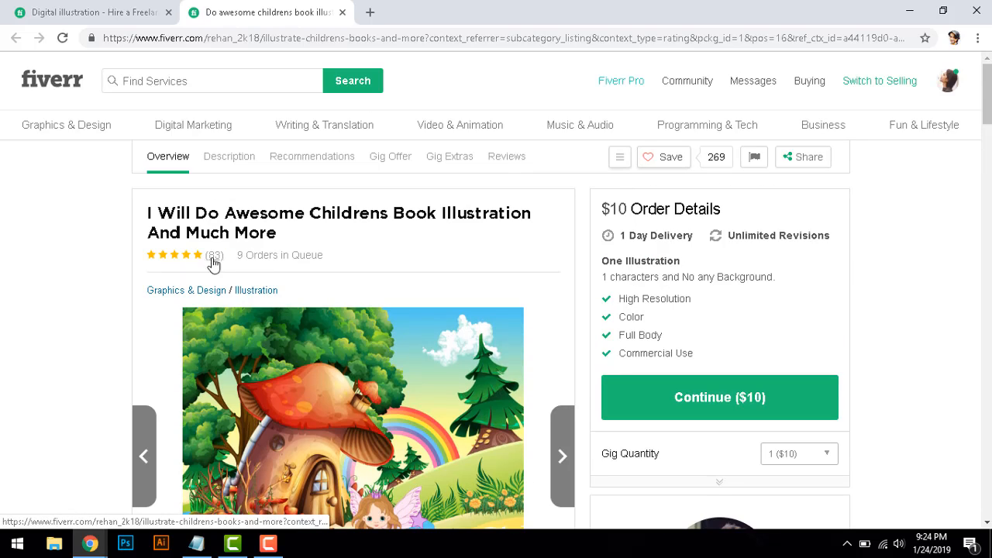
pyautogui.scroll(-3)
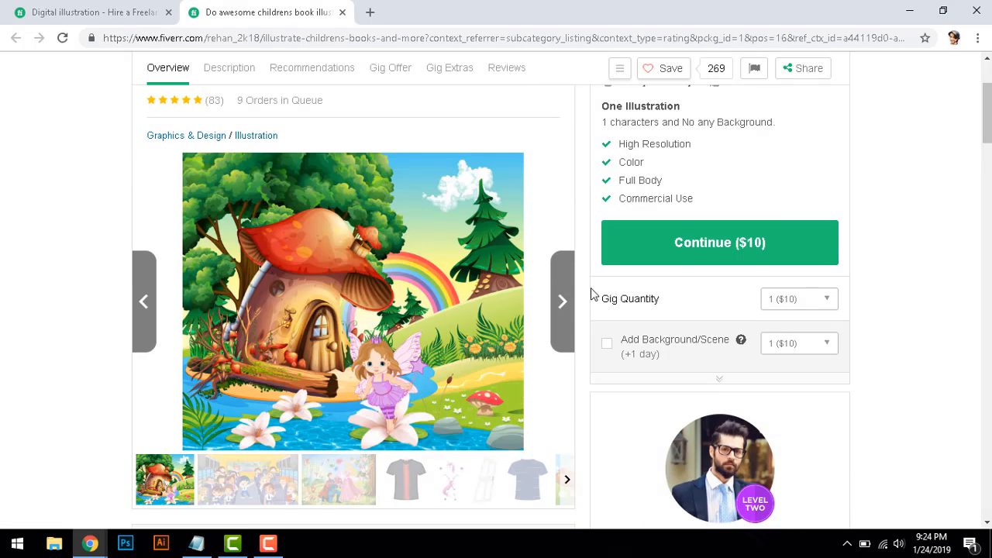
pyautogui.scroll(-3)
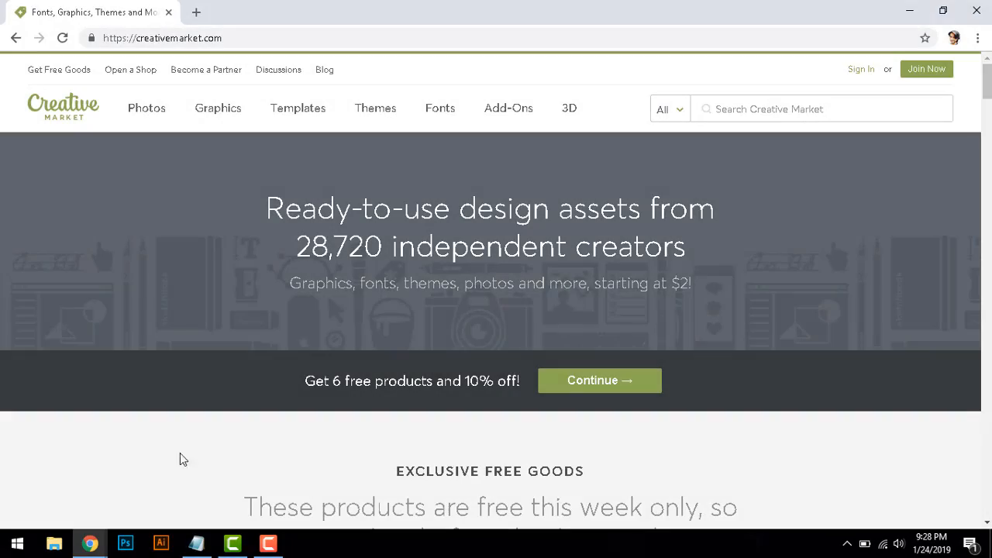
# - Browse the Milkstore Font Collection's What You Get, FAQs and font preview sections
pyautogui.scroll(-3)
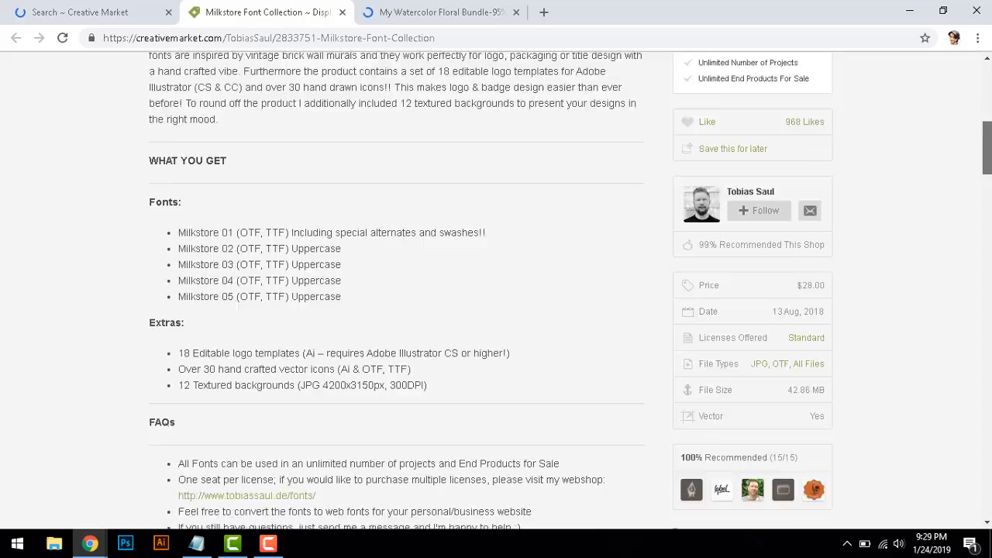
pyautogui.scroll(-3)
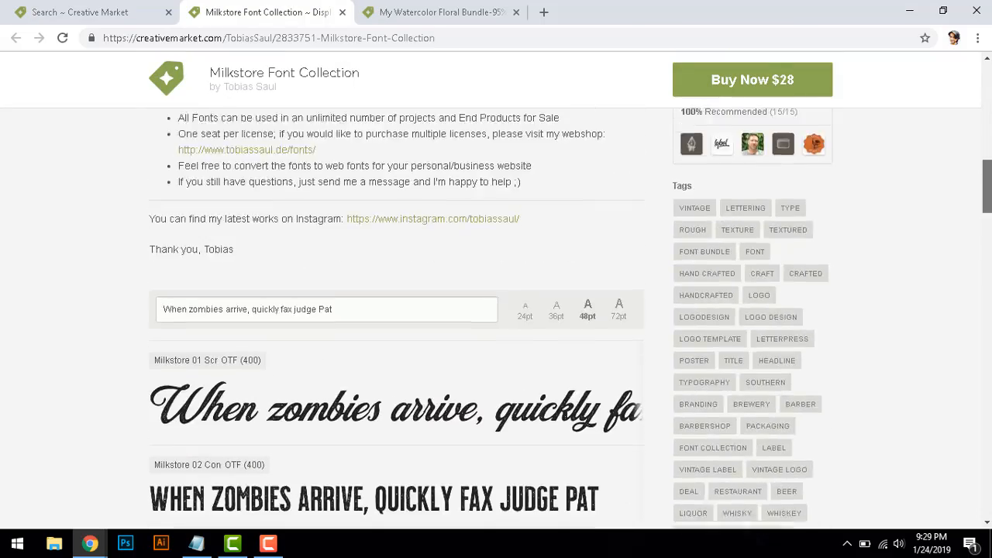
pyautogui.click(437, 13)
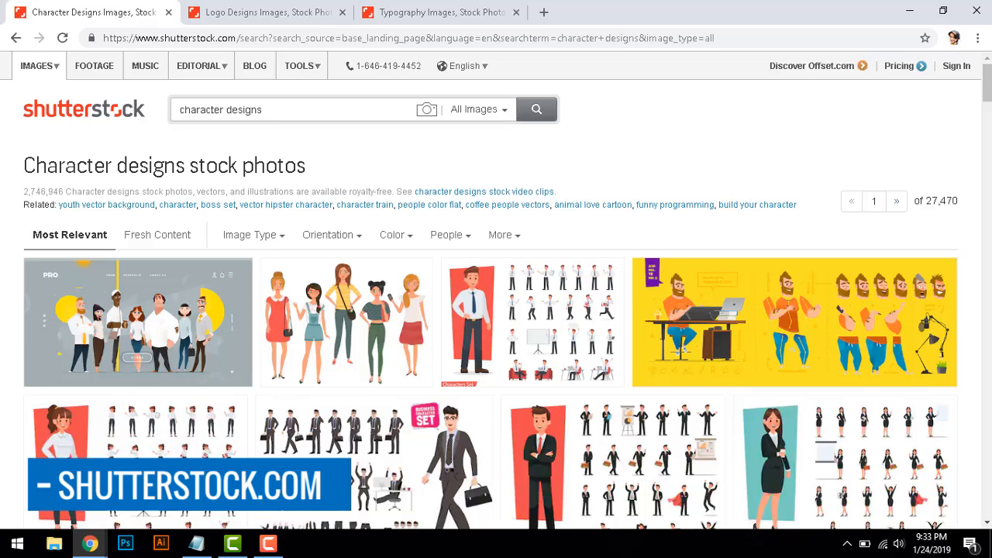
# - Compare Shutterstock's character design results with the logo design results
pyautogui.scroll(-3)
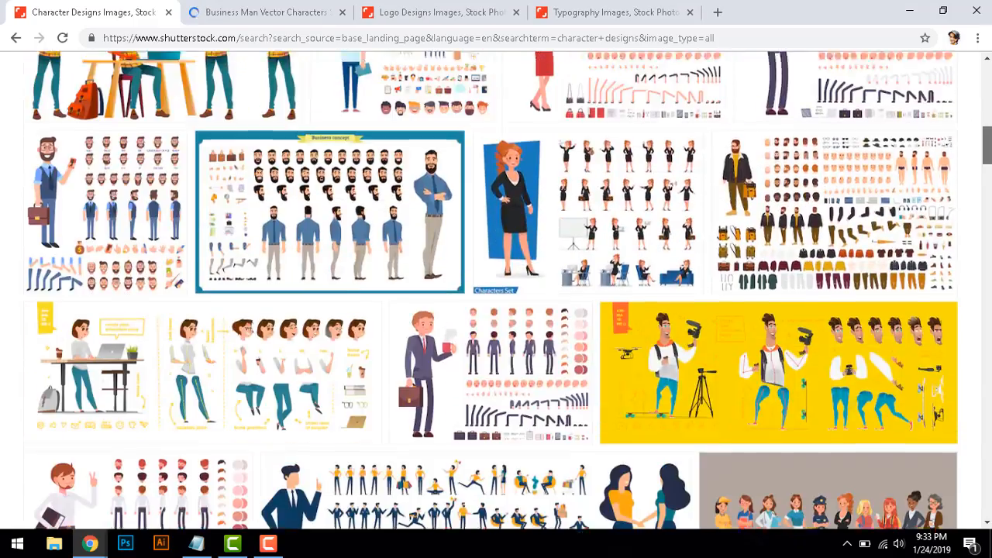
pyautogui.click(437, 13)
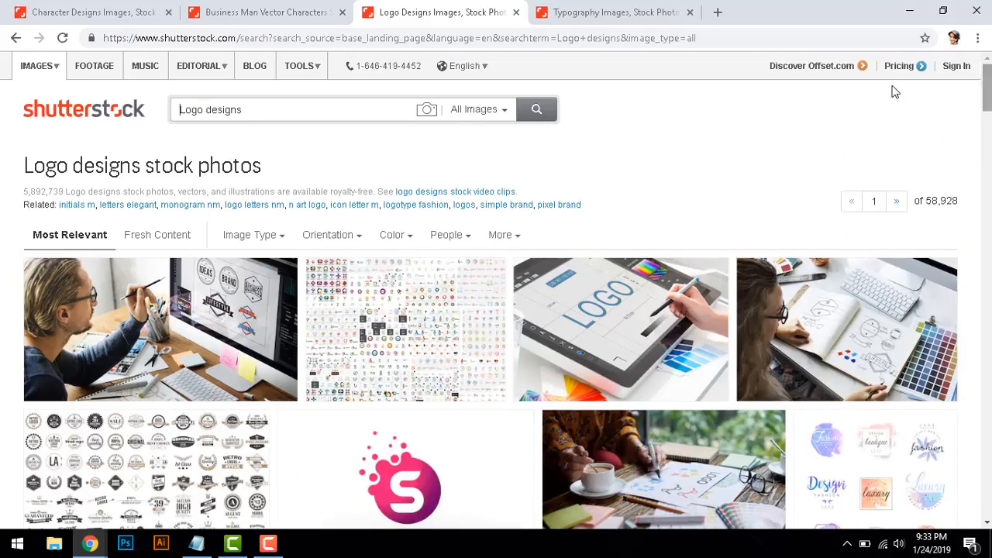
pyautogui.scroll(-3)
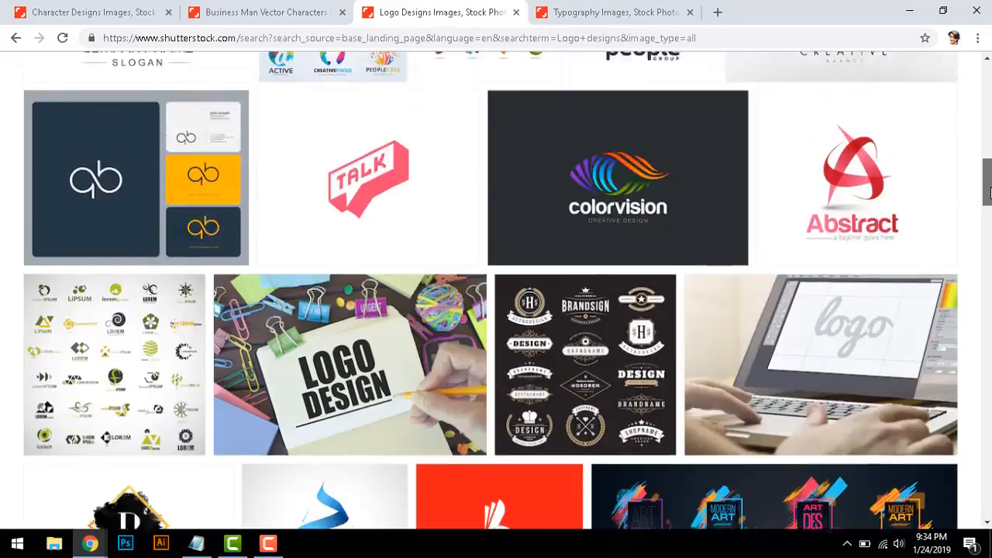
pyautogui.scroll(-3)
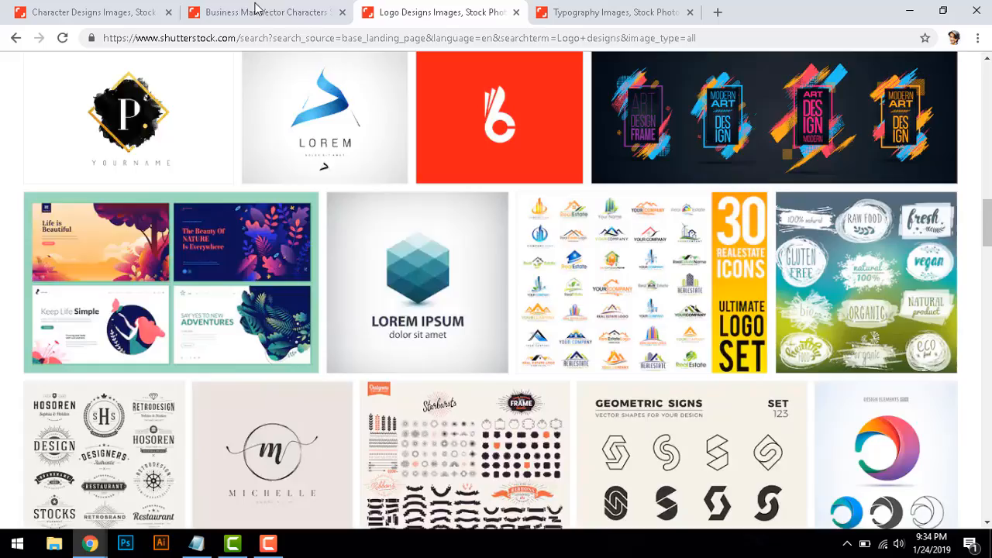
# - View the Business Man Vector Characters set and its Similar images
pyautogui.click(266, 12)
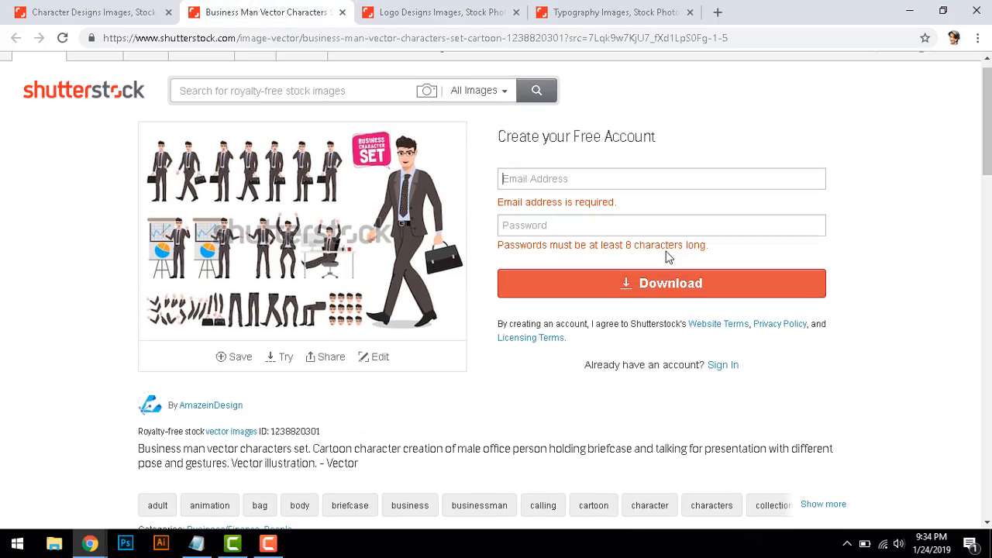
pyautogui.scroll(-3)
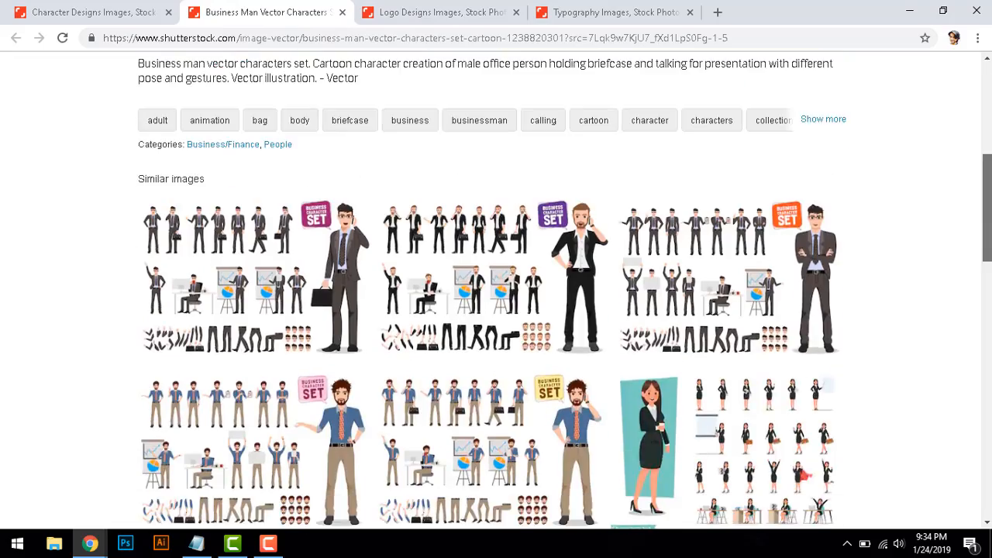
pyautogui.scroll(3)
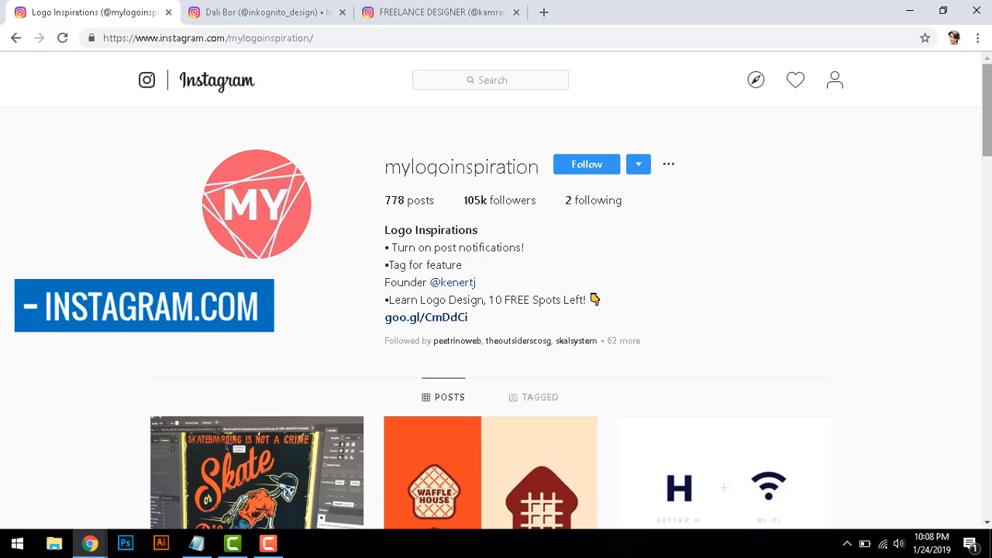
# - Glance at the freelance designer's Instagram profile, then return to Logo Inspirations
pyautogui.scroll(-3)
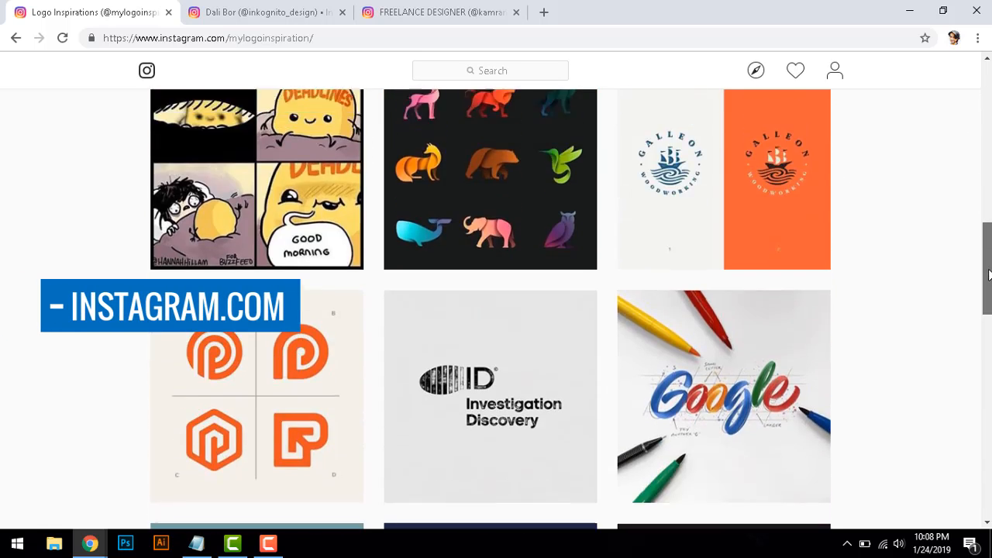
pyautogui.click(440, 12)
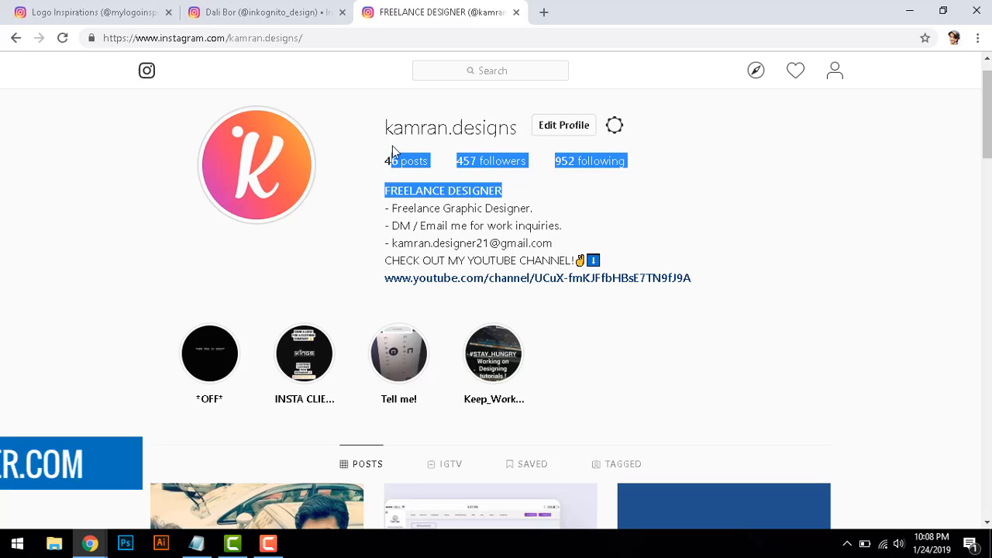
pyautogui.scroll(-3)
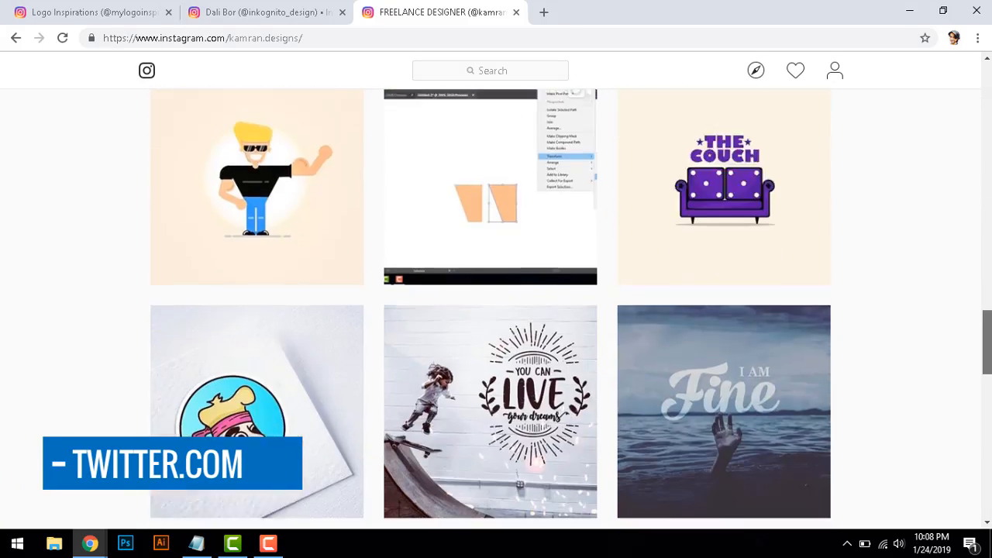
pyautogui.click(93, 13)
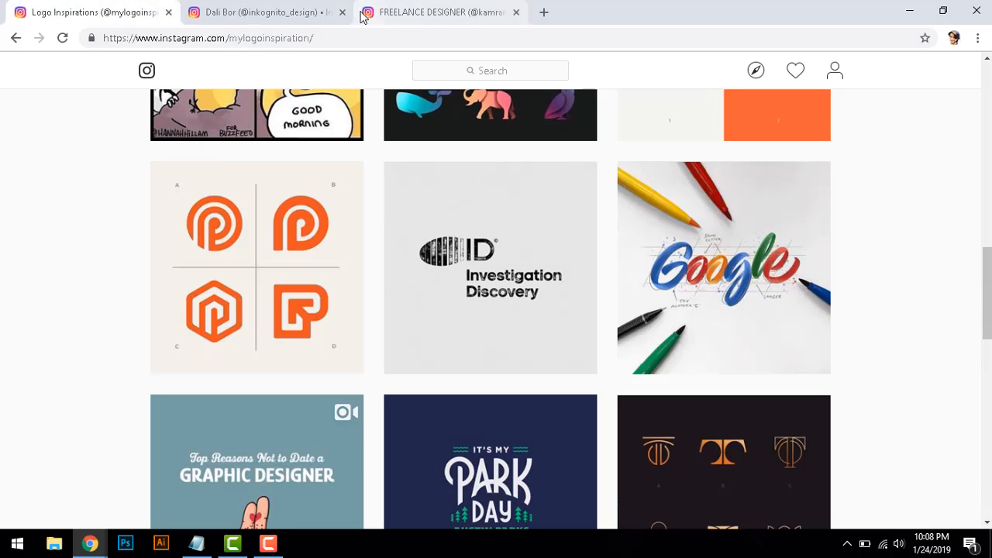
# - Browse down through the Logo Inspirations profile's post grid
pyautogui.scroll(-3)
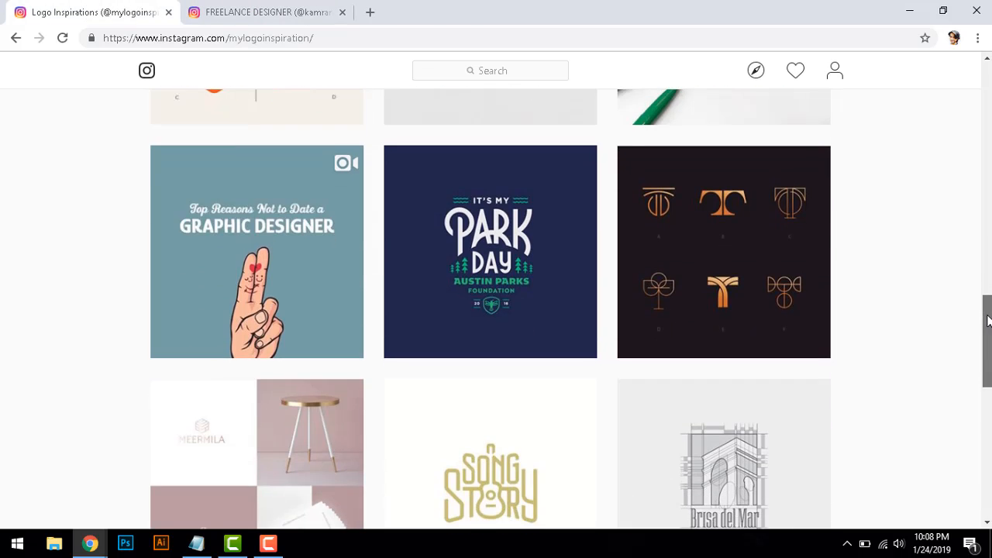
pyautogui.scroll(-3)
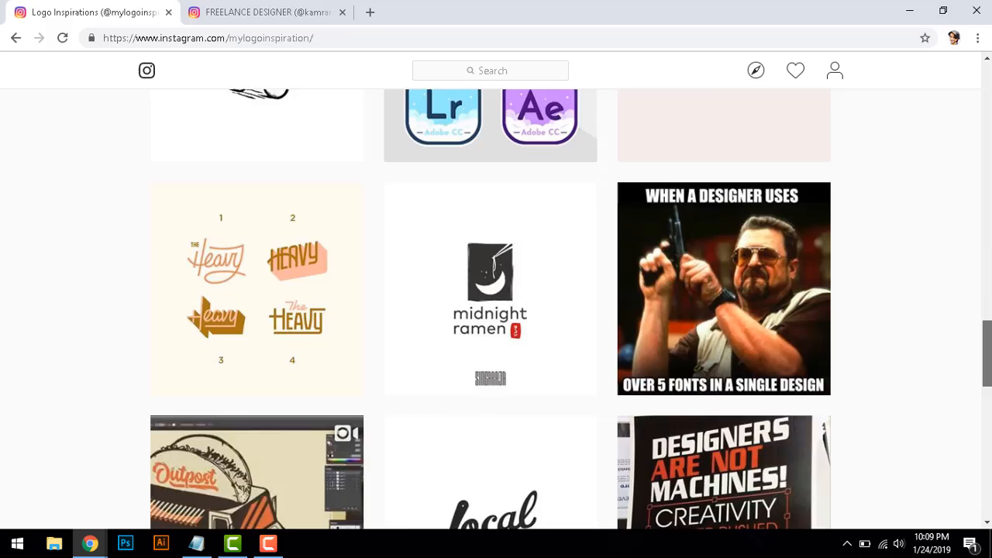
pyautogui.scroll(-3)
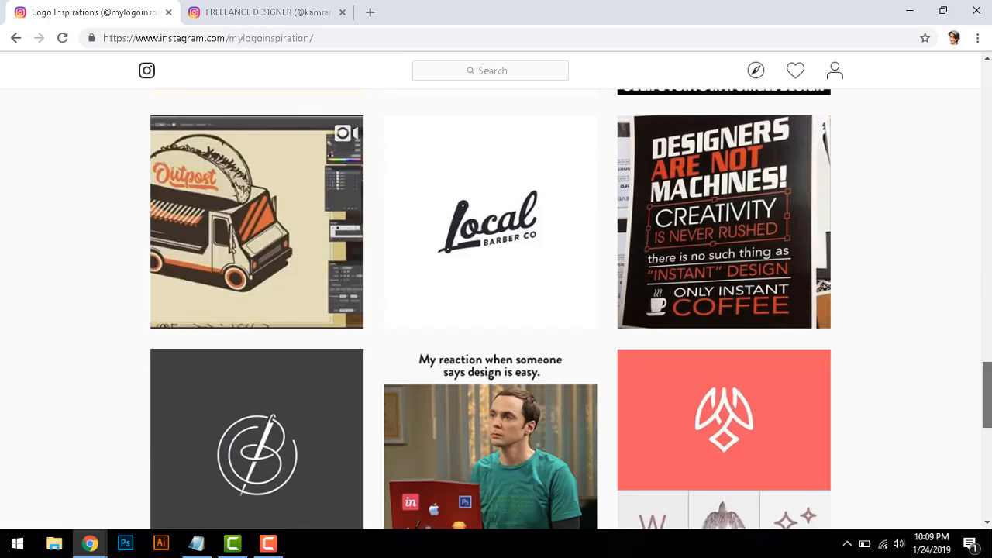
pyautogui.scroll(-3)
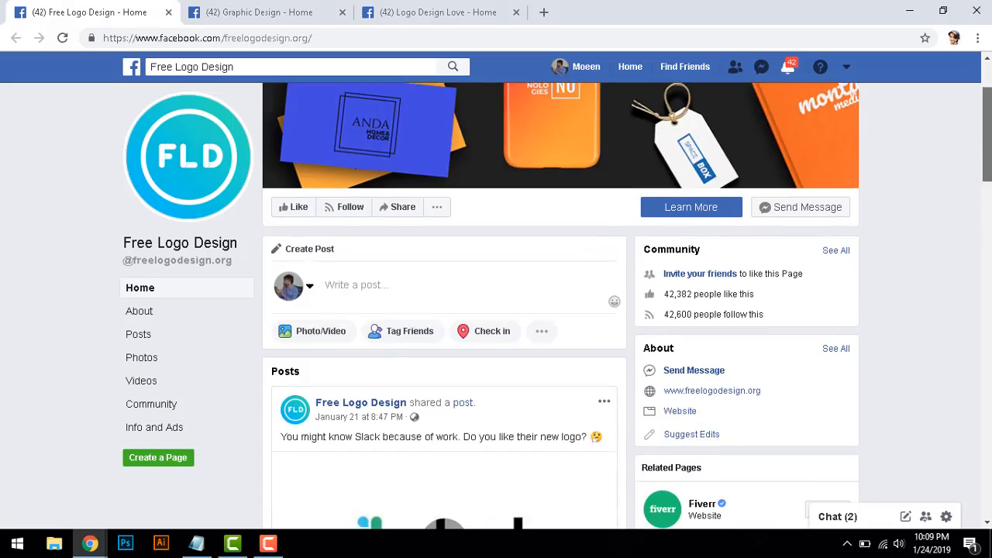
# - Look over the Free Logo Design Facebook page down to its Photos section
pyautogui.scroll(-3)
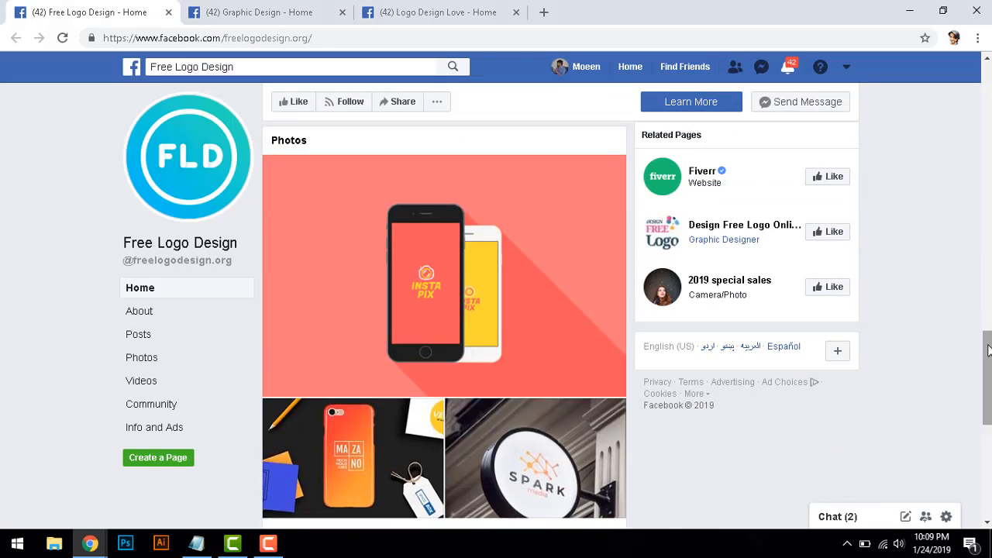
pyautogui.click(437, 12)
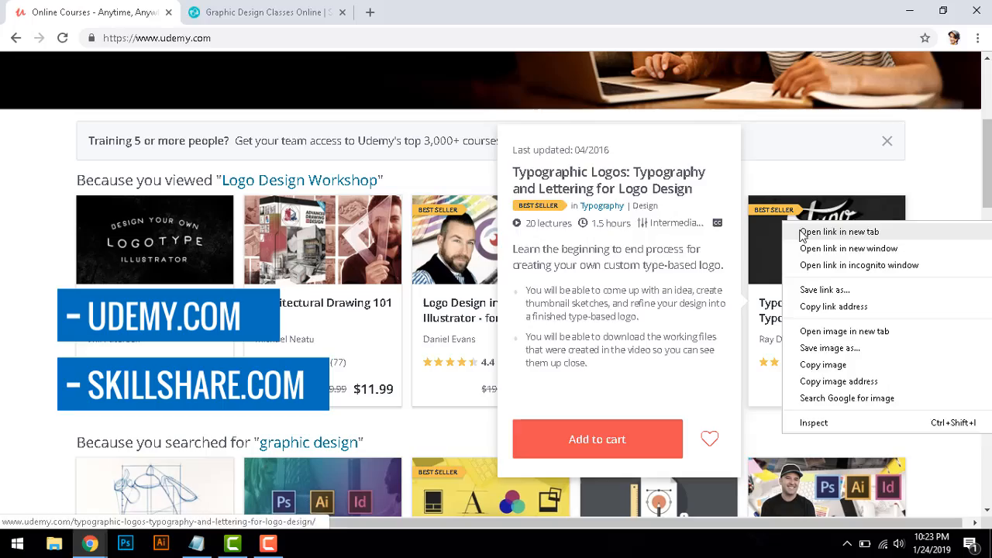
# - Open Udemy's Typographic Logos course in a new tab and look over its page
pyautogui.click(836, 232)
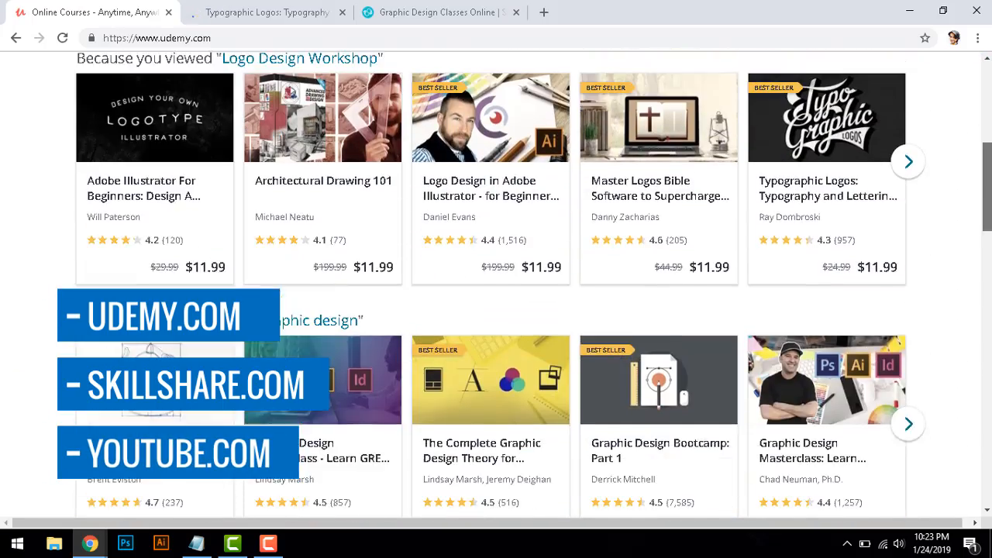
pyautogui.click(826, 118)
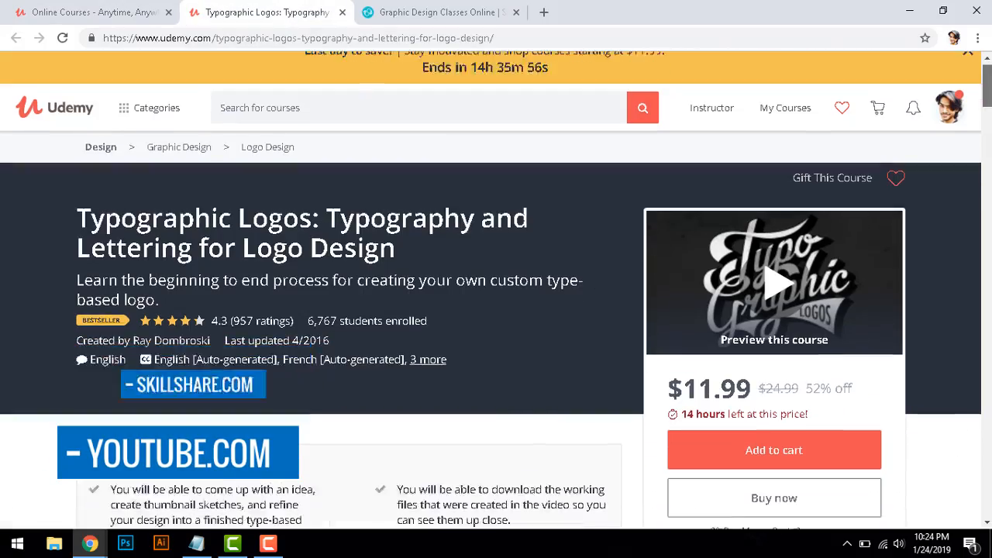
pyautogui.scroll(-3)
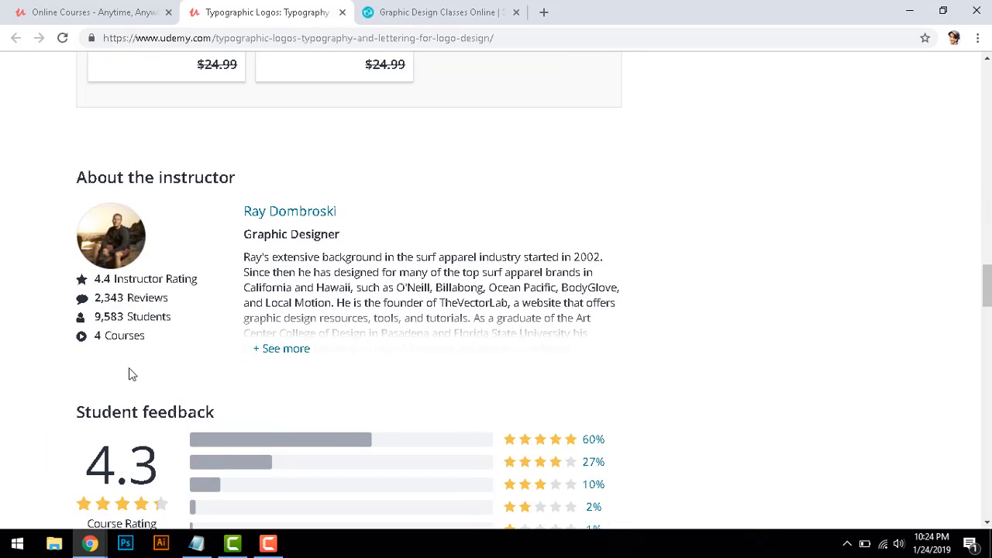
pyautogui.moveTo(545, 273); pyautogui.dragTo(523, 287)
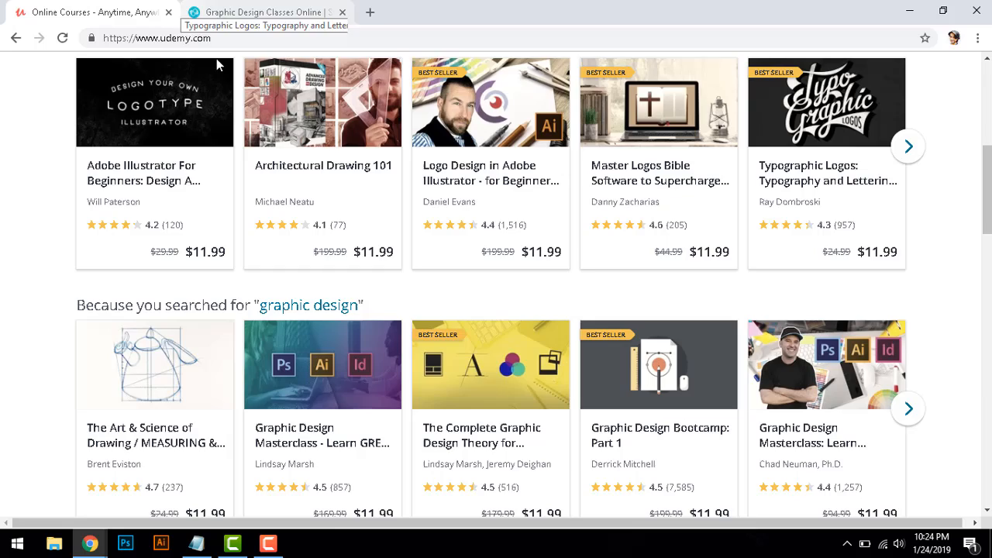
# - Search Udemy for 'logo design' courses and browse the results
pyautogui.click(652, 74)
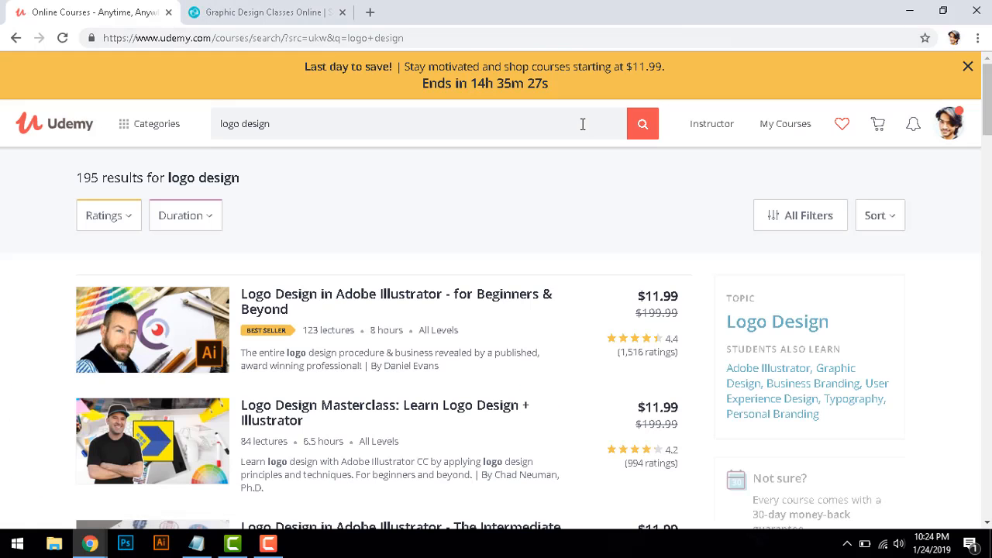
pyautogui.scroll(-3)
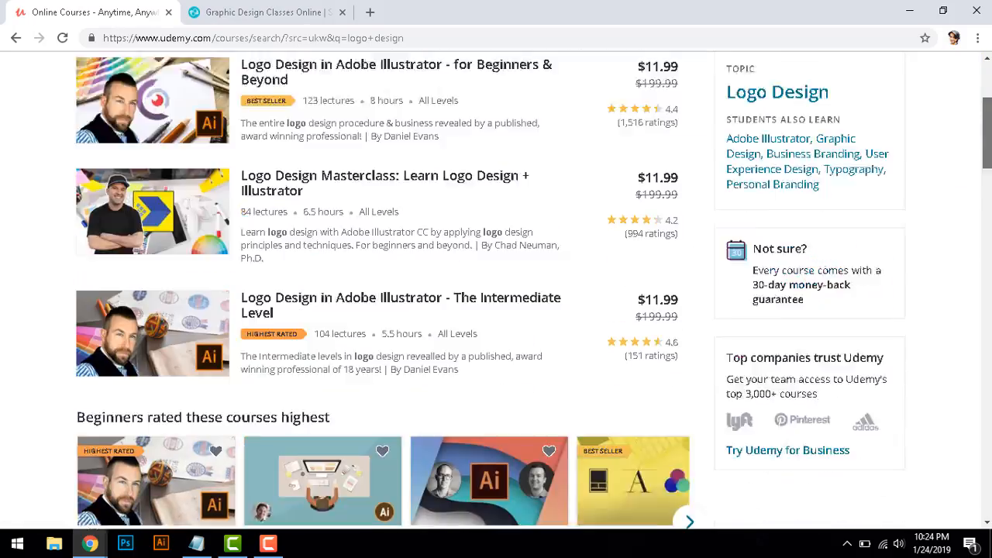
pyautogui.scroll(-3)
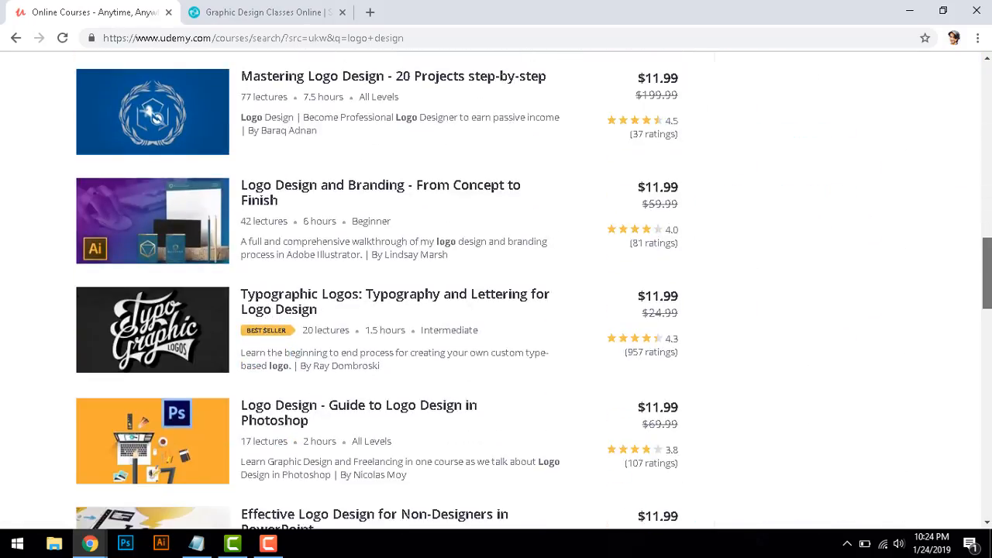
pyautogui.click(263, 12)
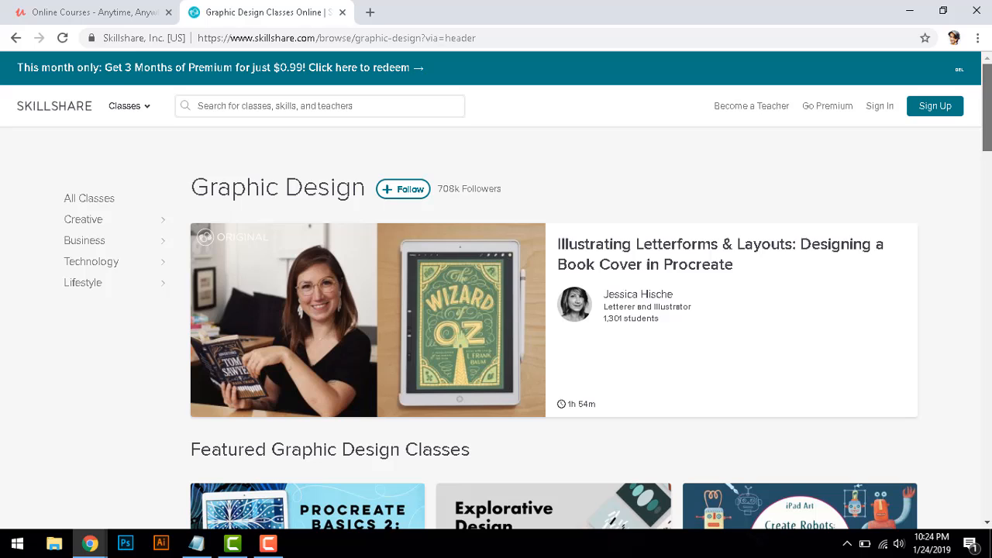
# - Open Skillshare's Photoshop Manipulation and Editing Masterclass from Trending classes
pyautogui.scroll(-3)
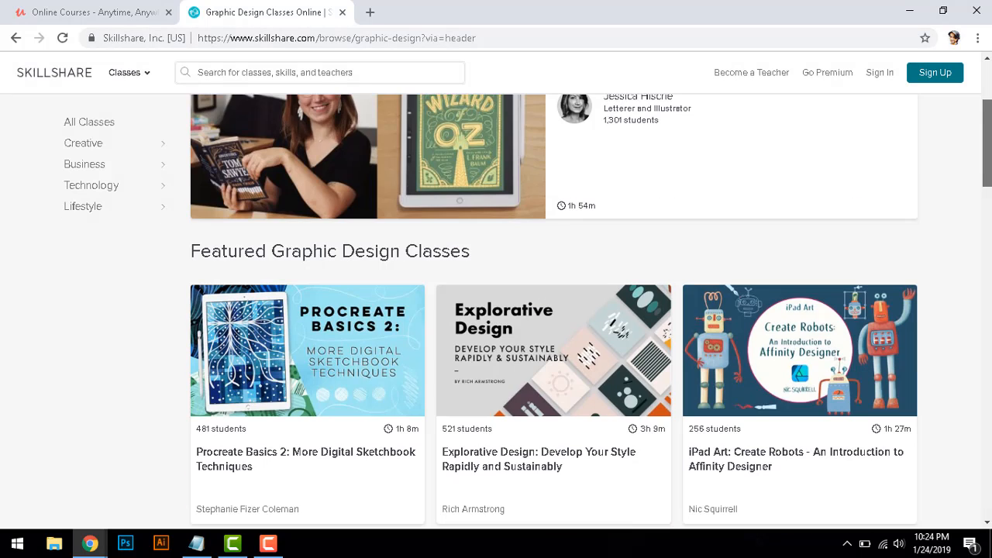
pyautogui.scroll(-3)
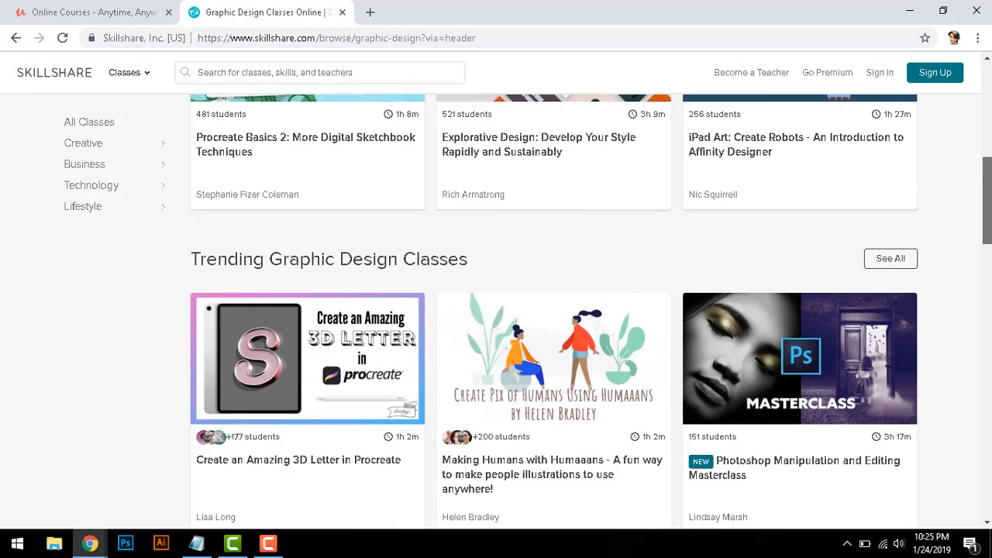
pyautogui.click(799, 356)
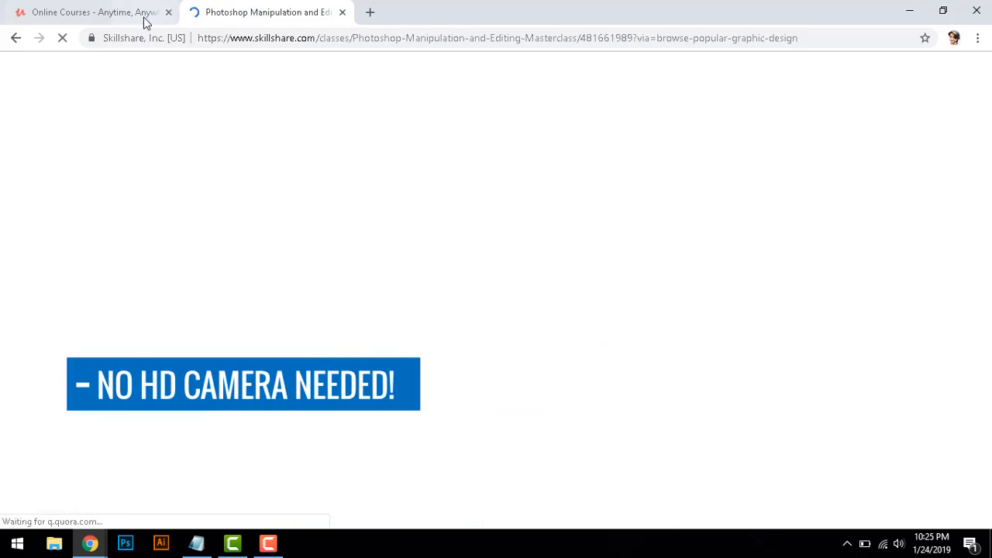
pyautogui.click(85, 13)
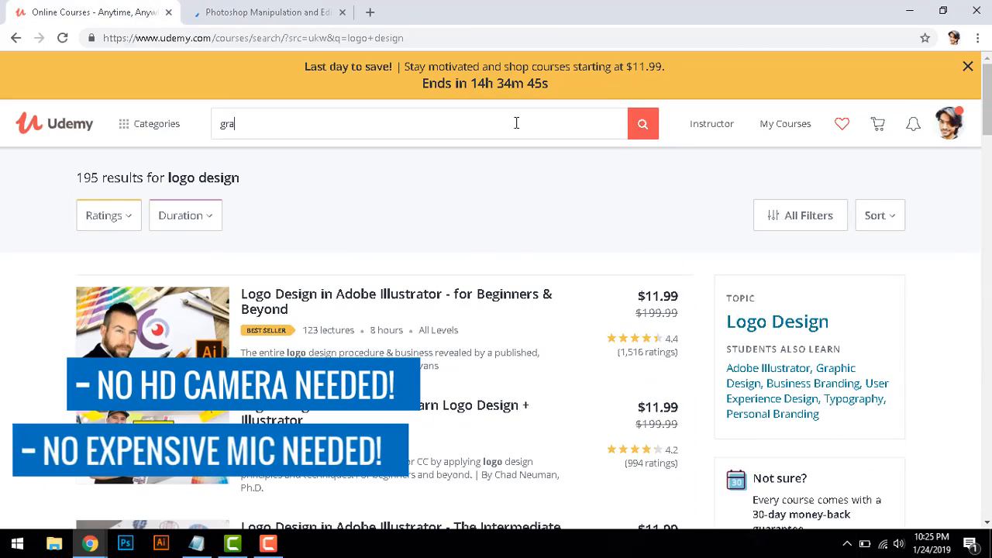
# - Read the masterclass About section, then close the Skillshare tab
pyautogui.click(267, 12)
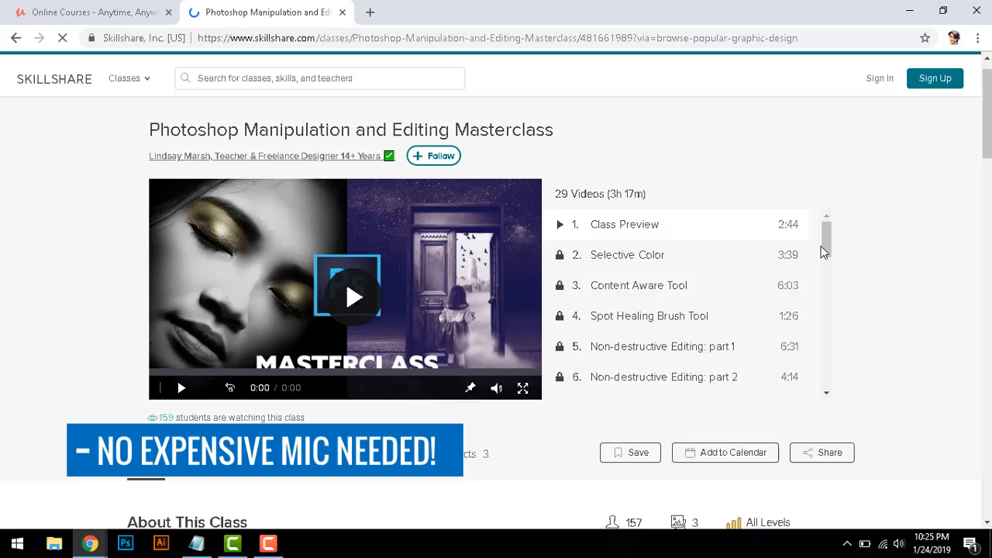
pyautogui.scroll(-3)
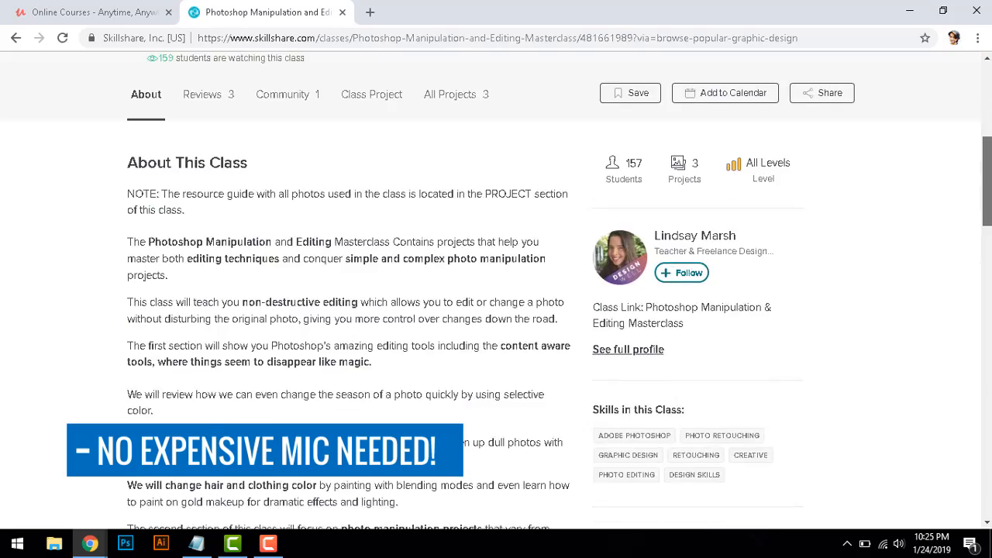
pyautogui.click(93, 12)
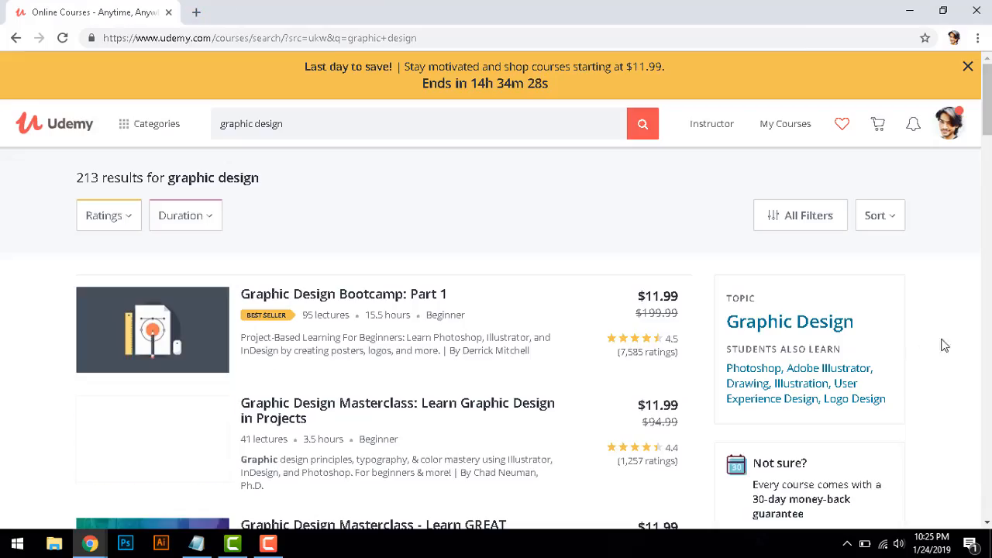
# - Open The Complete Graphic Design Theory for Beginners course and look over its reviews
pyautogui.scroll(-3)
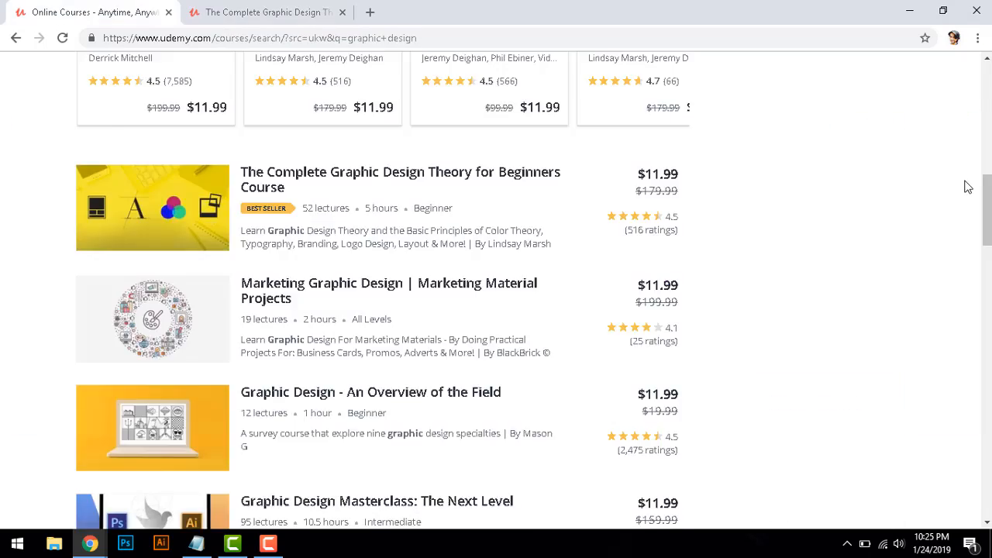
pyautogui.click(400, 180)
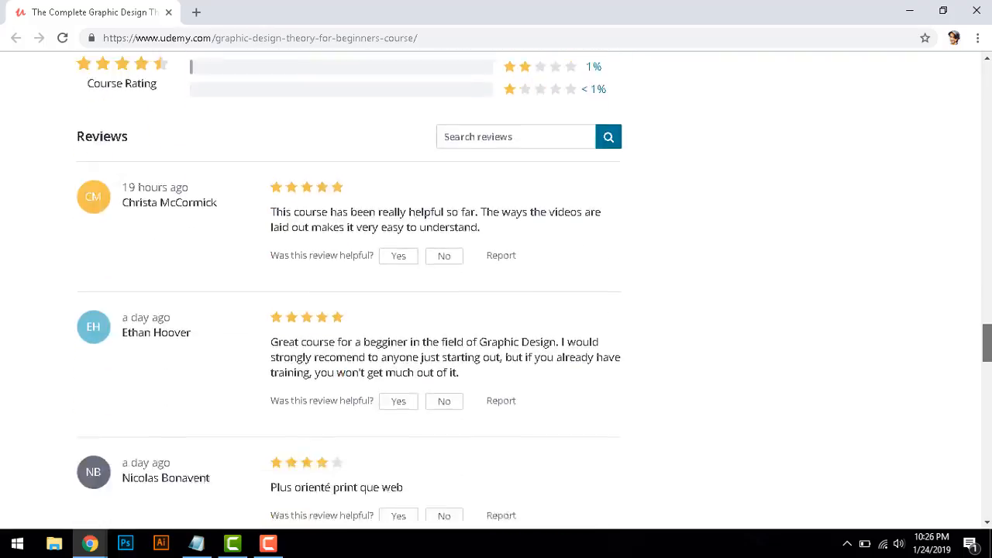
pyautogui.scroll(3)
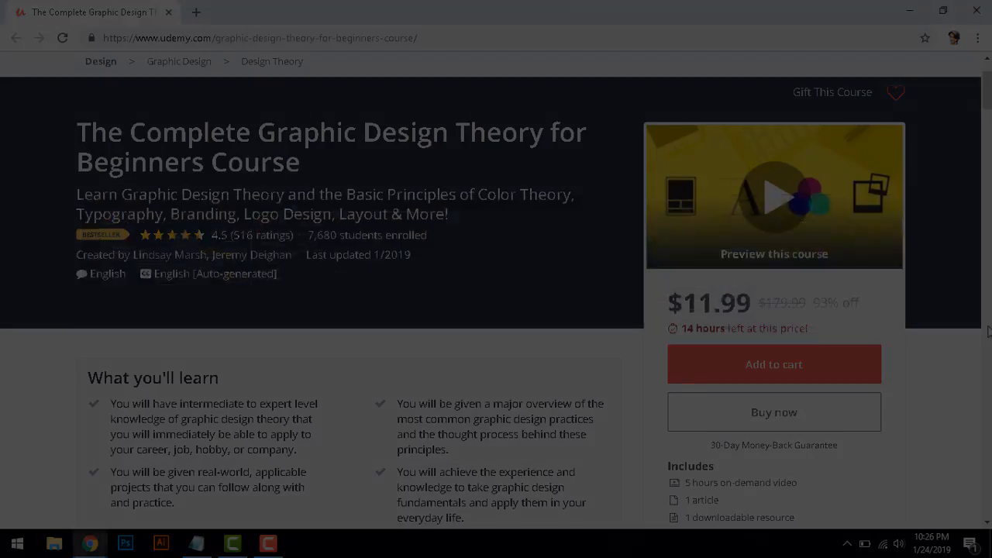
pyautogui.click(124, 543)
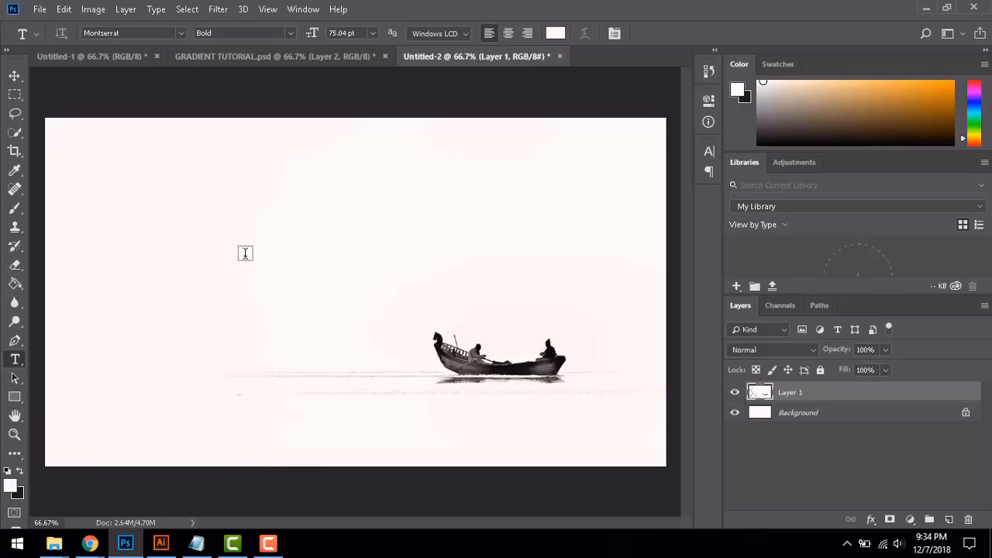